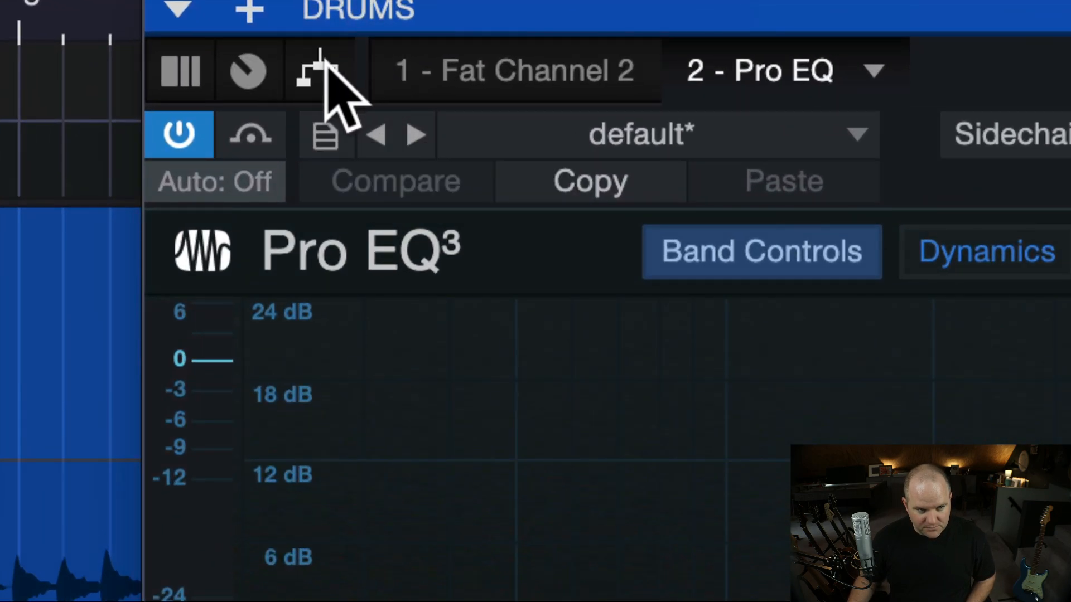
mouse_move(321, 70)
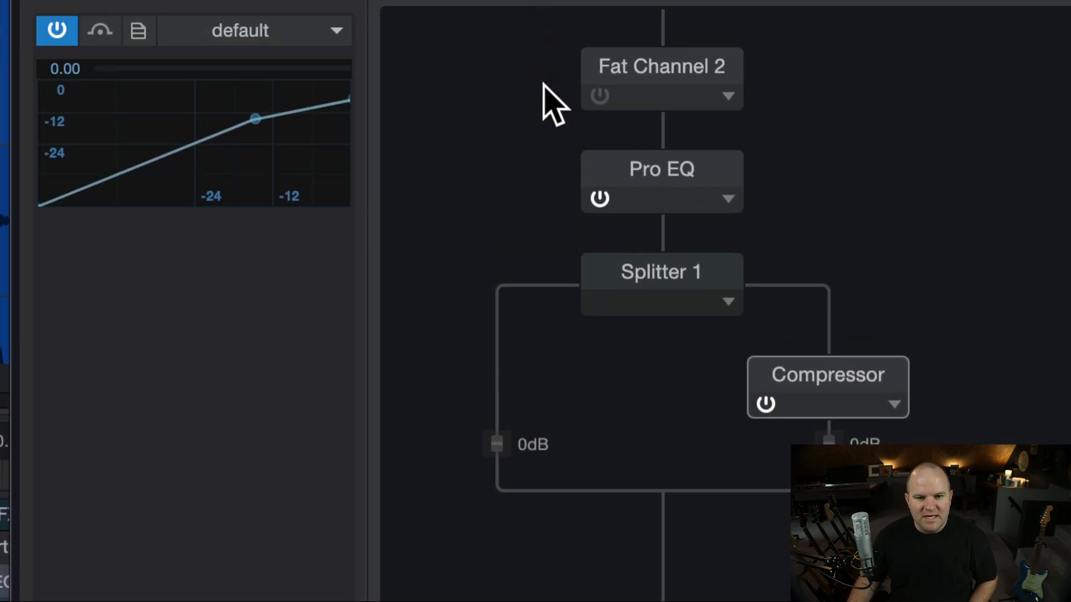
mouse_move(698, 315)
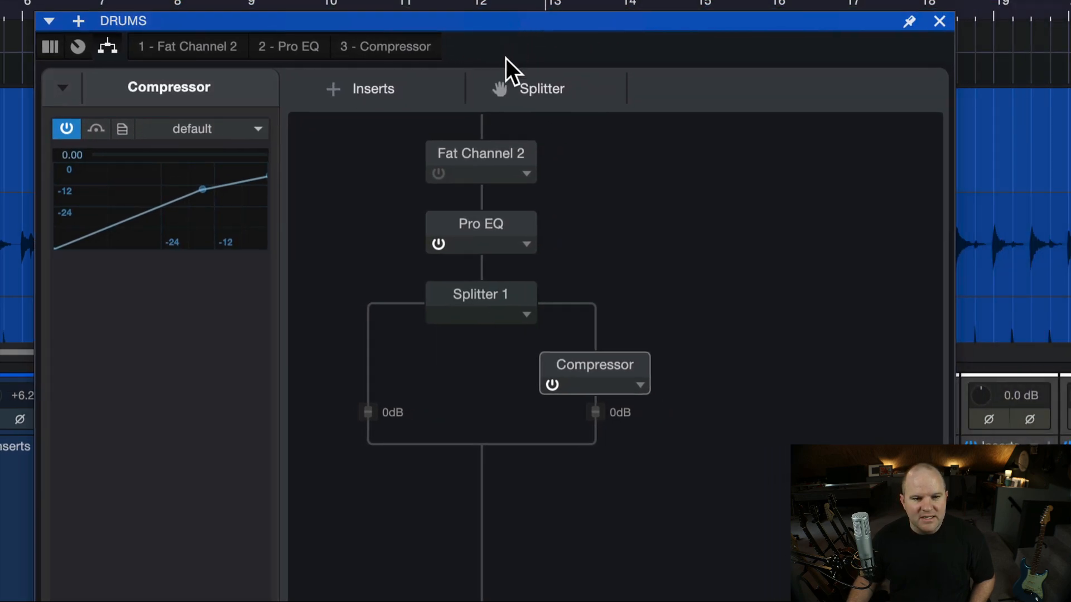
mouse_move(454, 318)
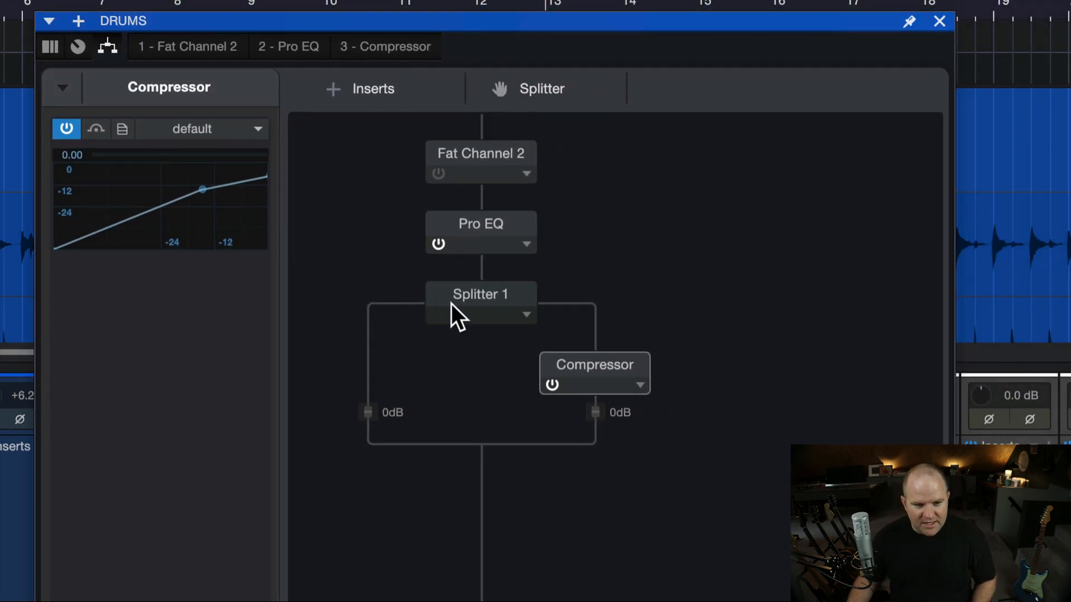
mouse_move(506, 321)
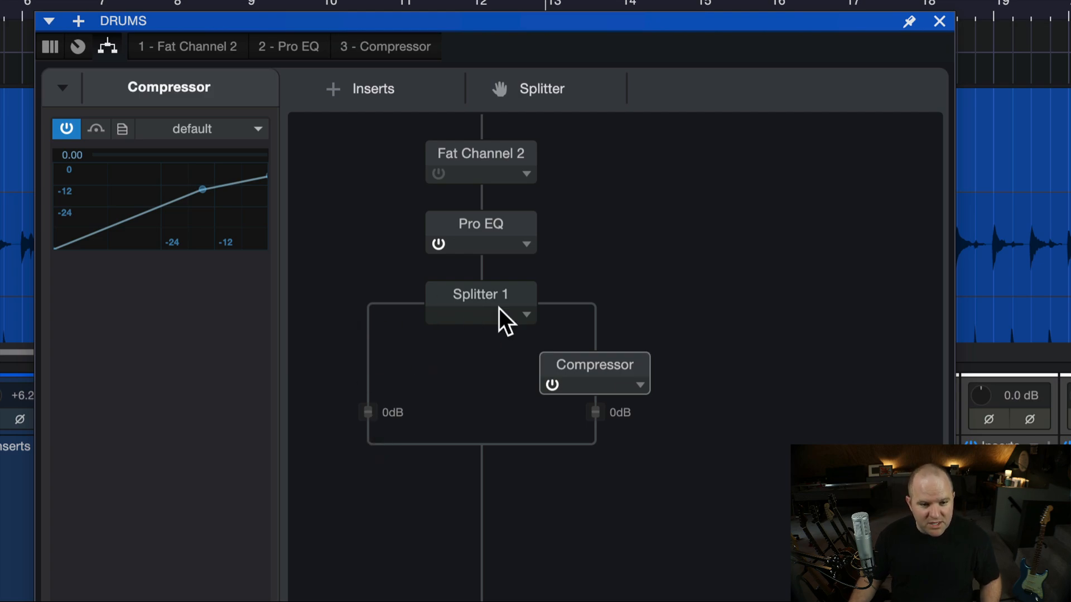
mouse_move(594, 440)
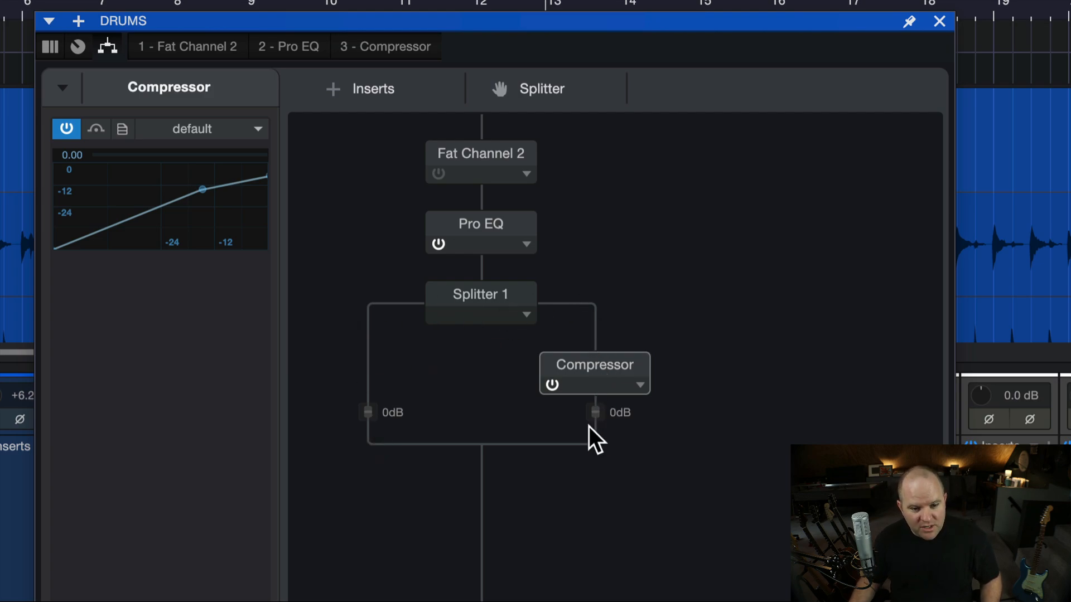
mouse_move(488, 467)
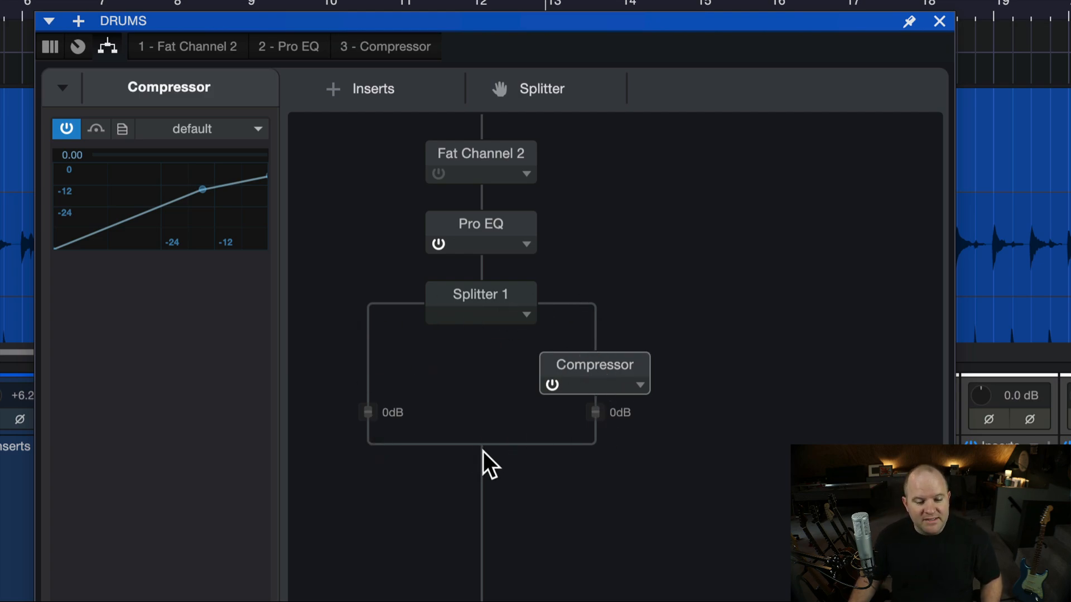
mouse_move(378, 308)
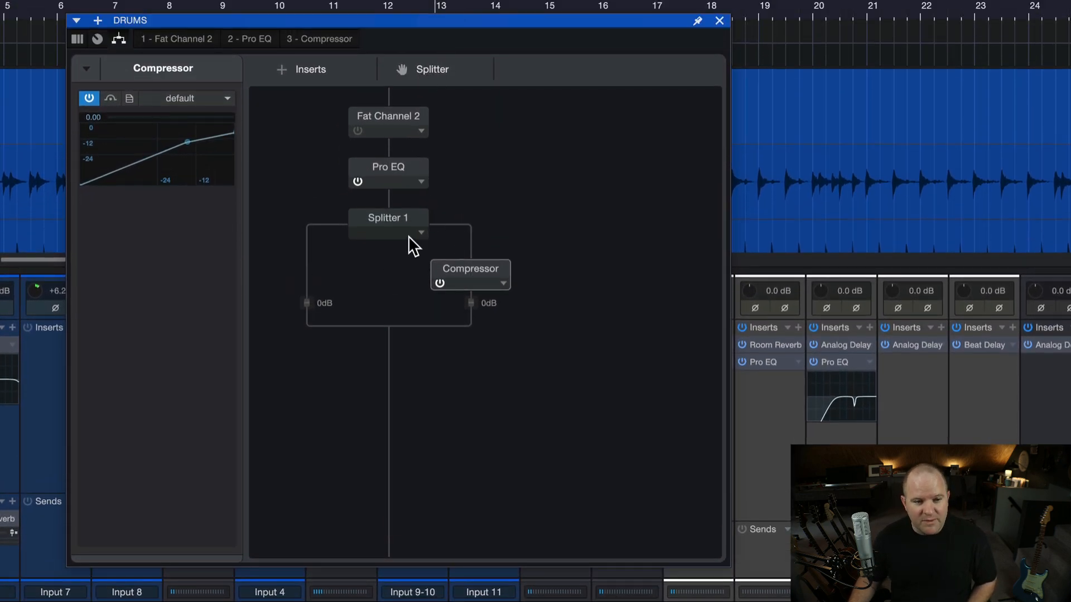
Step: Show Splitter 1's two-split settings, then bring up the Compressor's controls
left_click(388, 218)
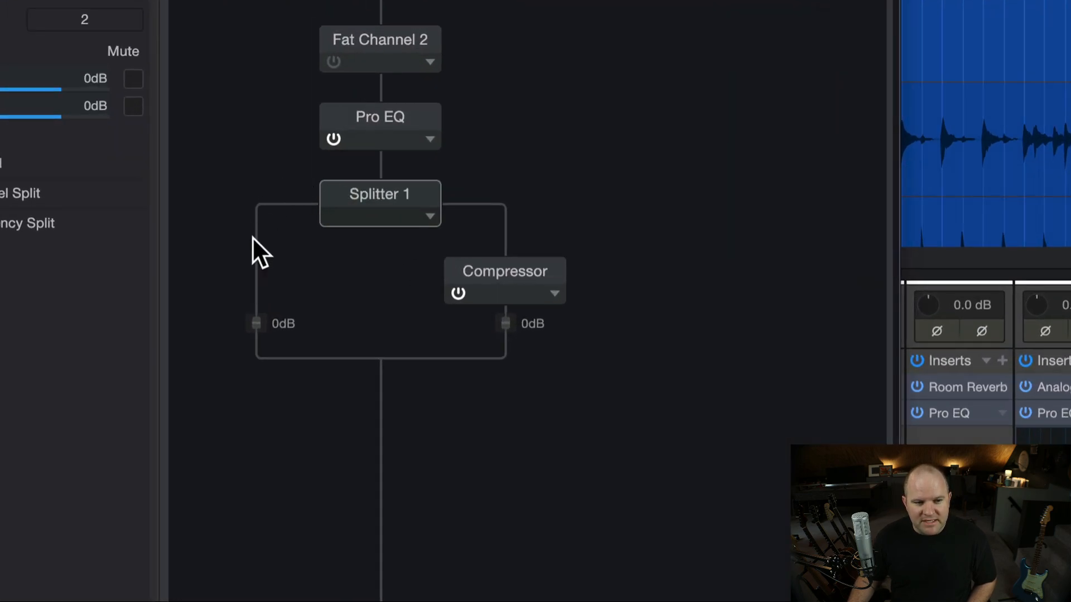
mouse_move(17, 284)
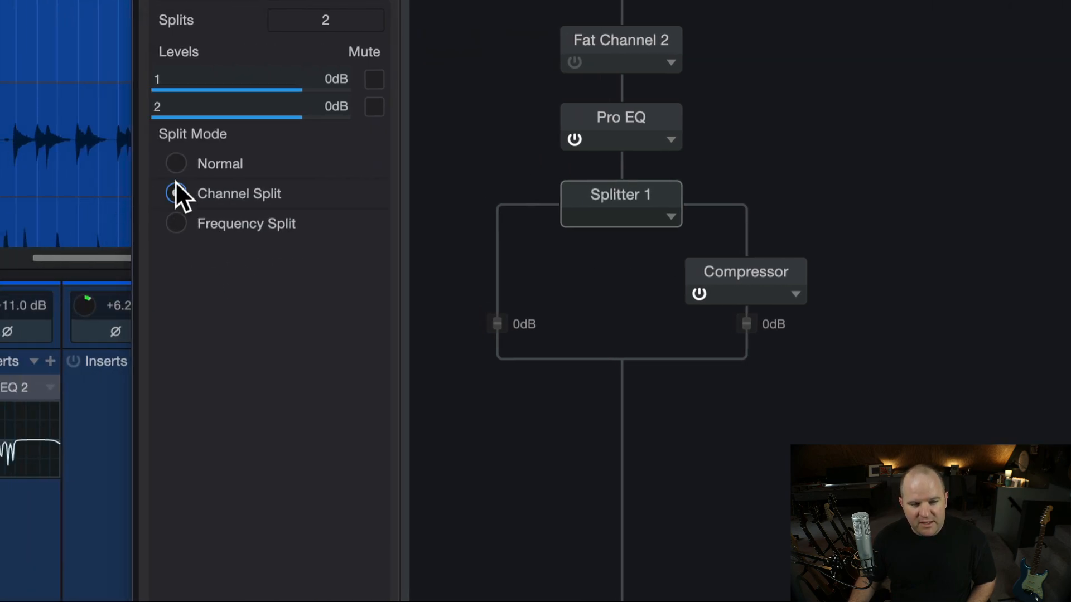
left_click(175, 163)
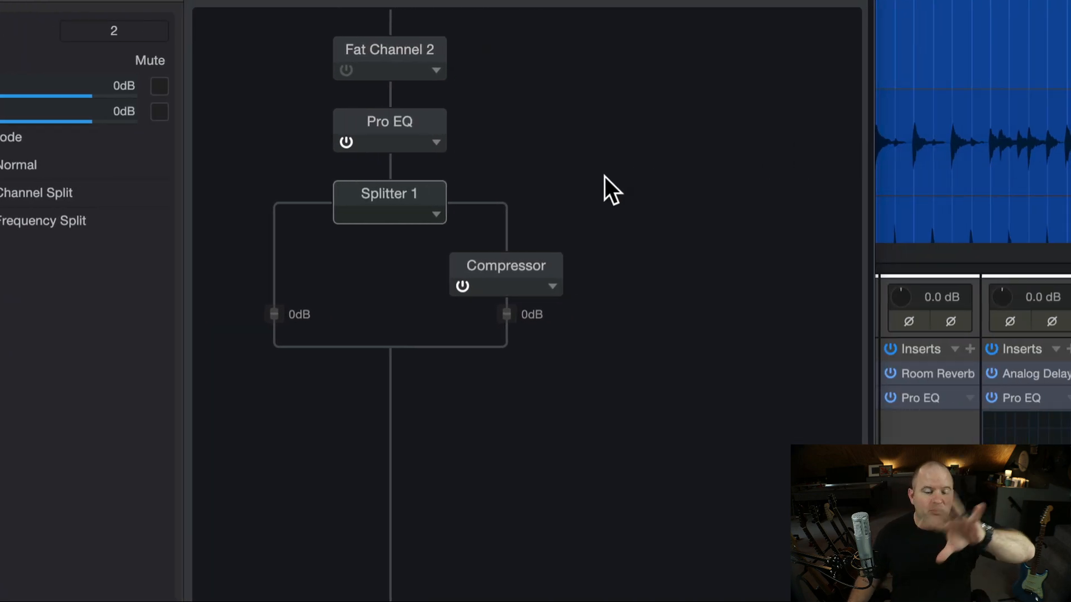
mouse_move(277, 322)
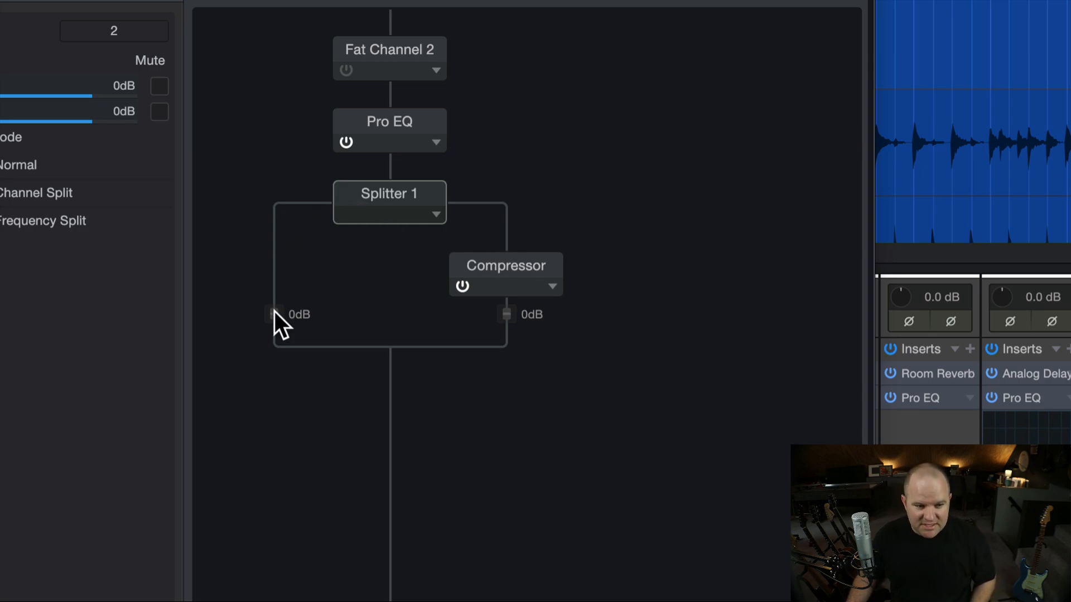
mouse_move(495, 290)
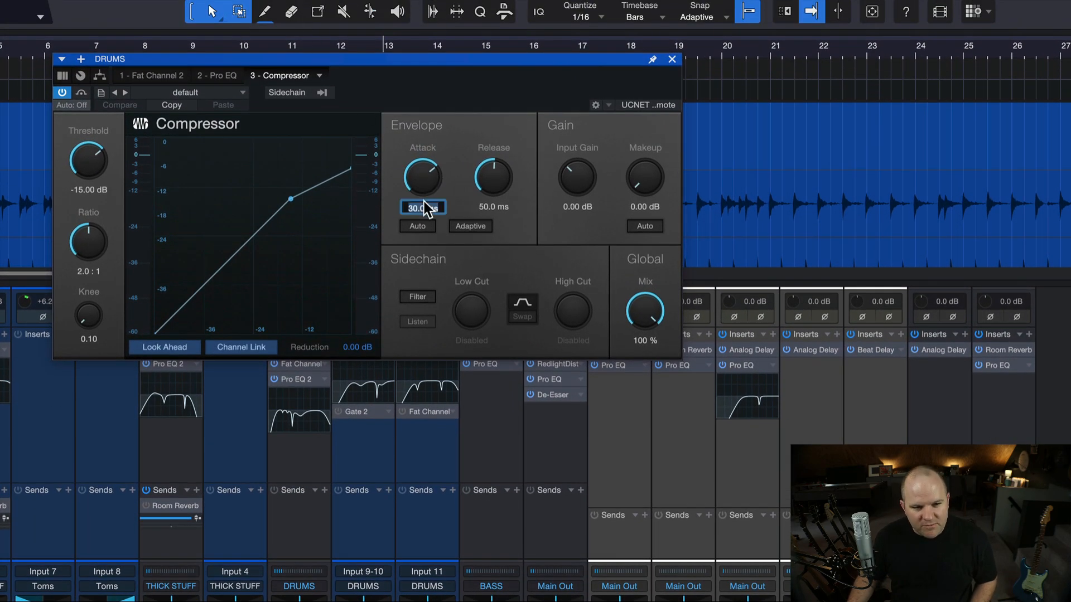
Step: Pull the compressor threshold down to about -30 dB
type("10")
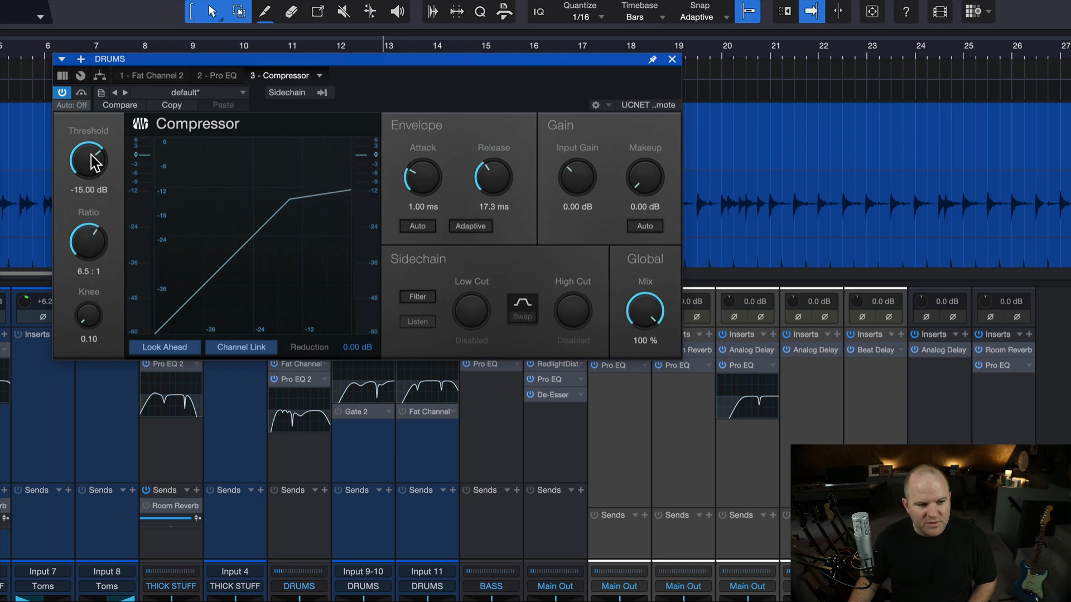
left_click_drag(88, 163, 88, 159)
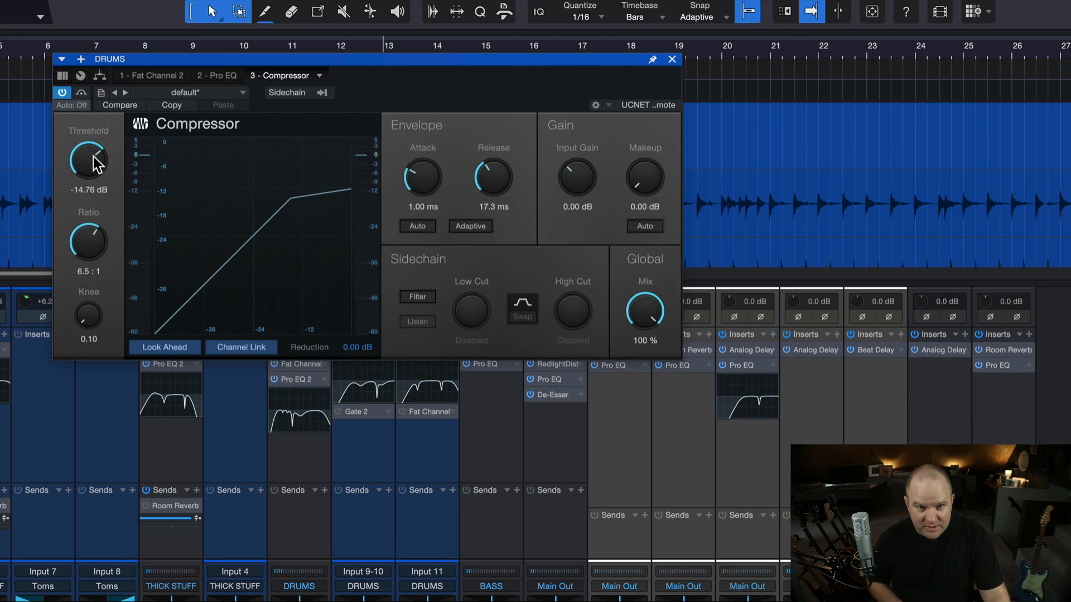
left_click_drag(87, 162, 87, 205)
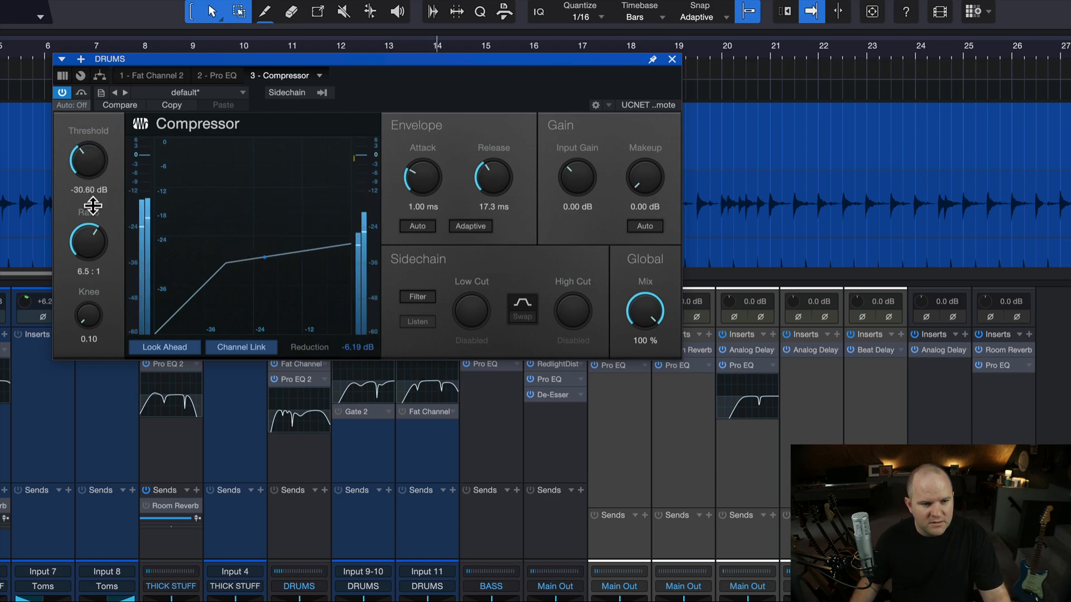
left_click_drag(492, 176, 492, 164)
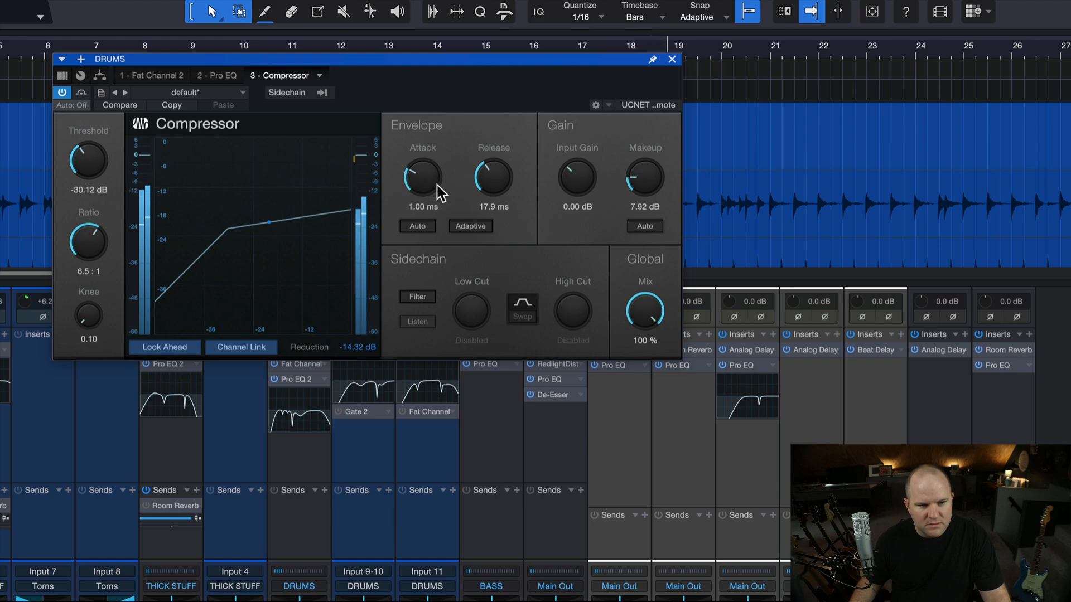
Step: Set attack near 3.6 ms, makeup gain about 9 dB and release around 25 ms
left_click_drag(421, 178, 422, 164)
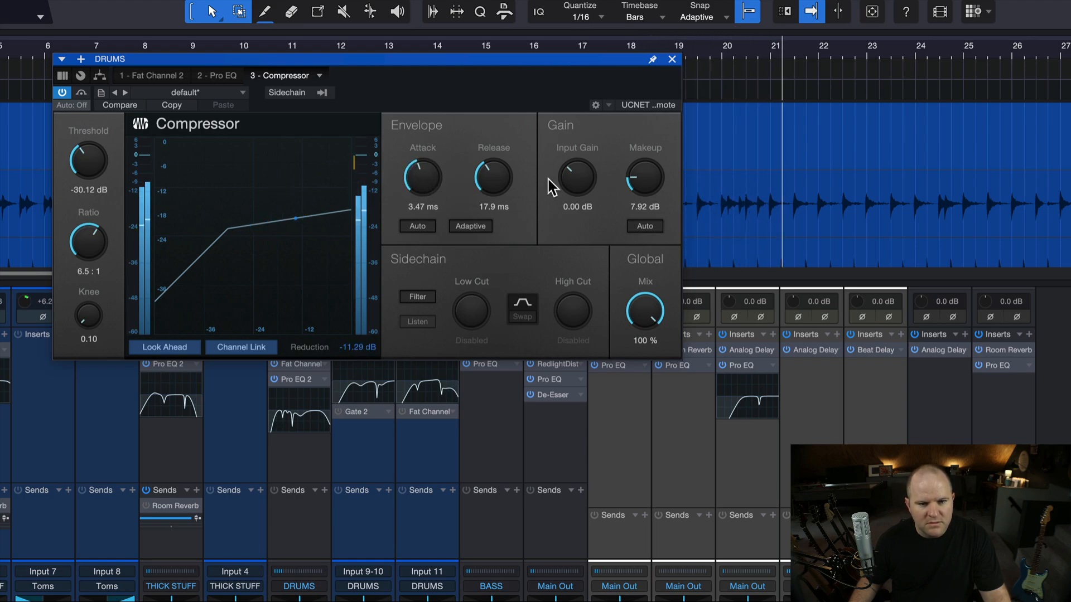
left_click_drag(643, 176, 643, 171)
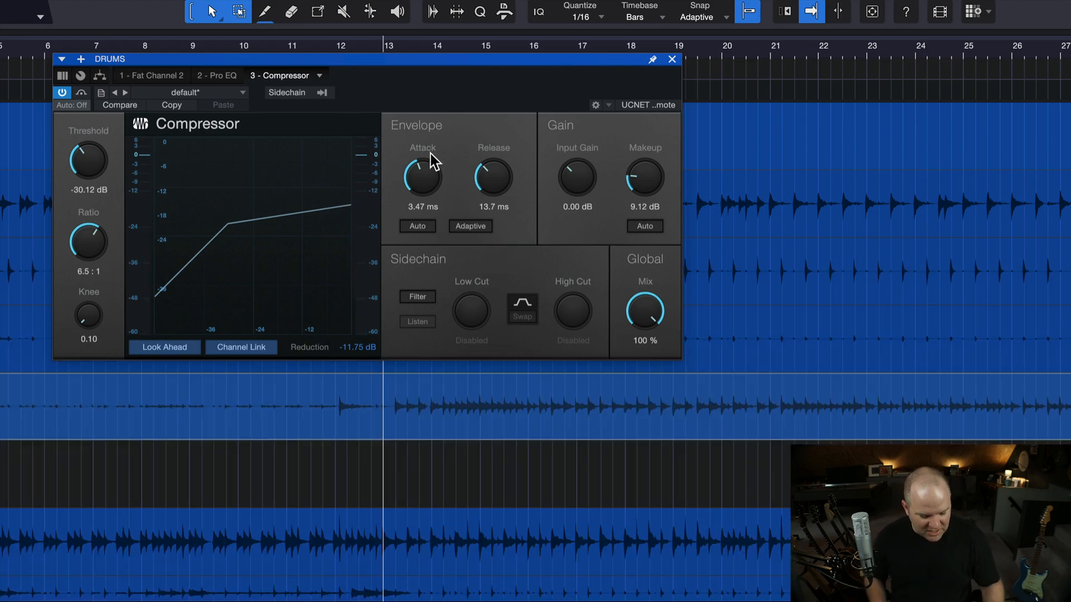
mouse_move(424, 193)
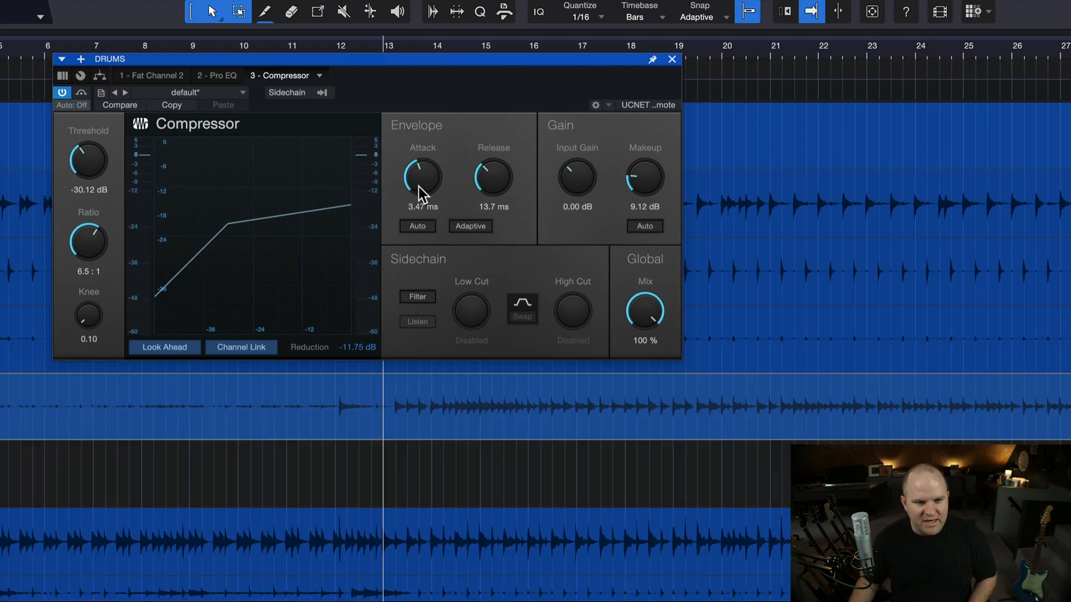
left_click_drag(420, 194, 421, 161)
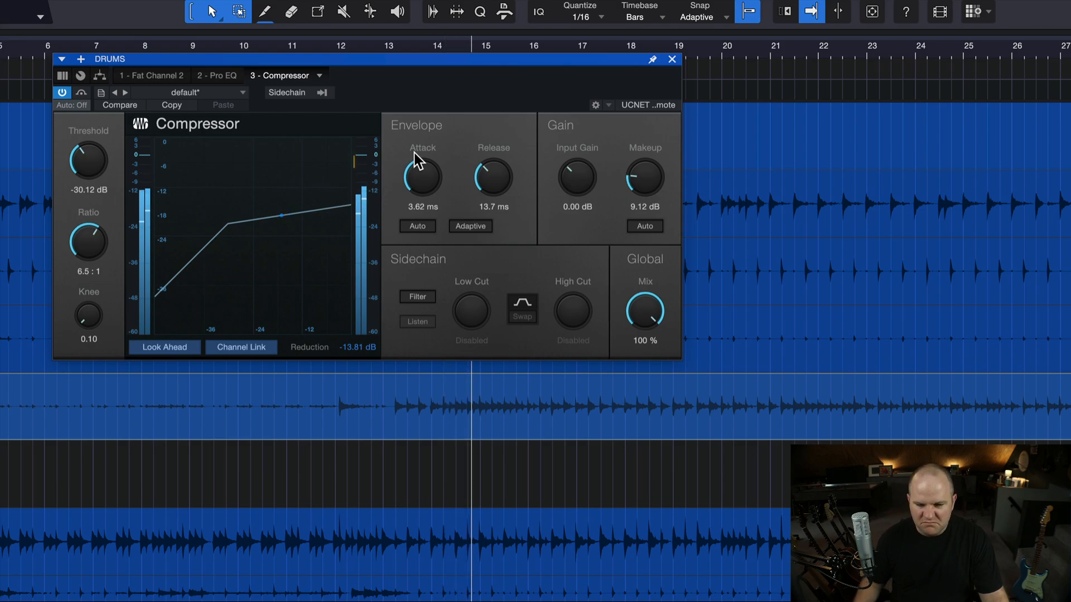
left_click_drag(492, 179, 482, 164)
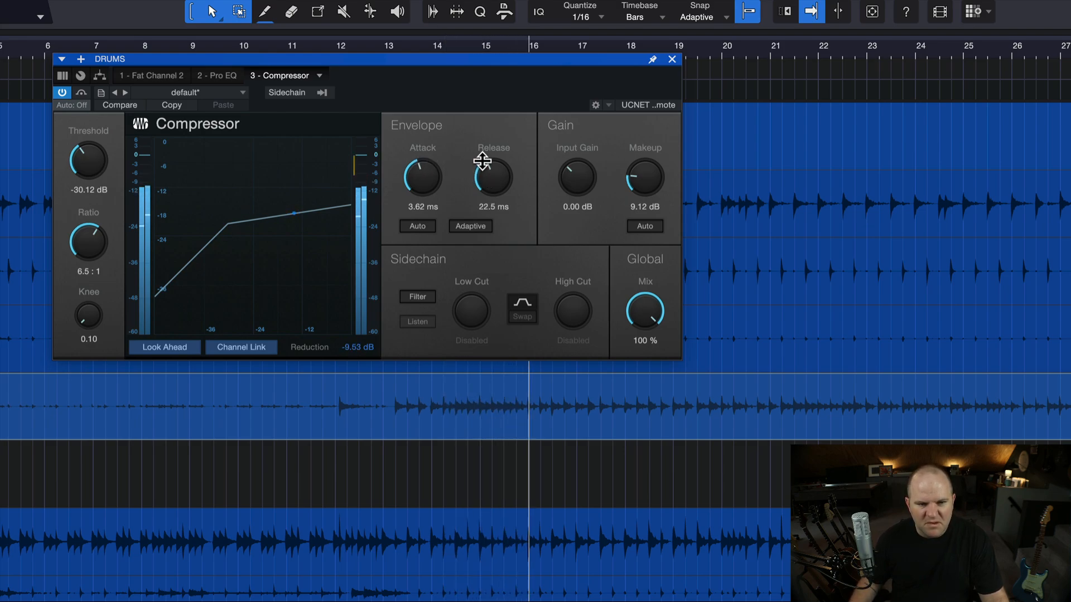
left_click_drag(492, 177, 492, 167)
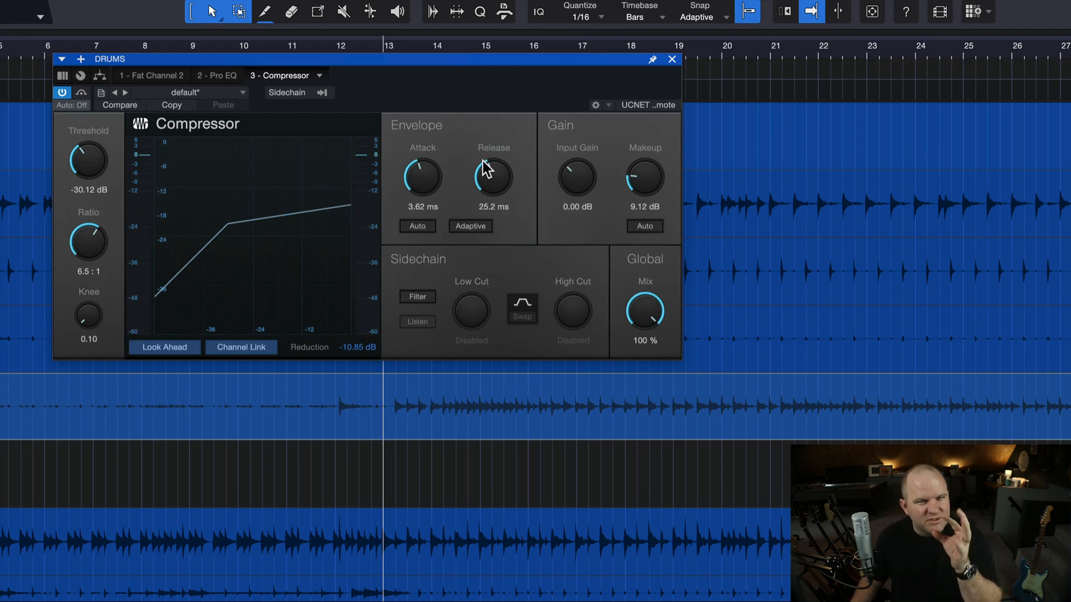
mouse_move(491, 178)
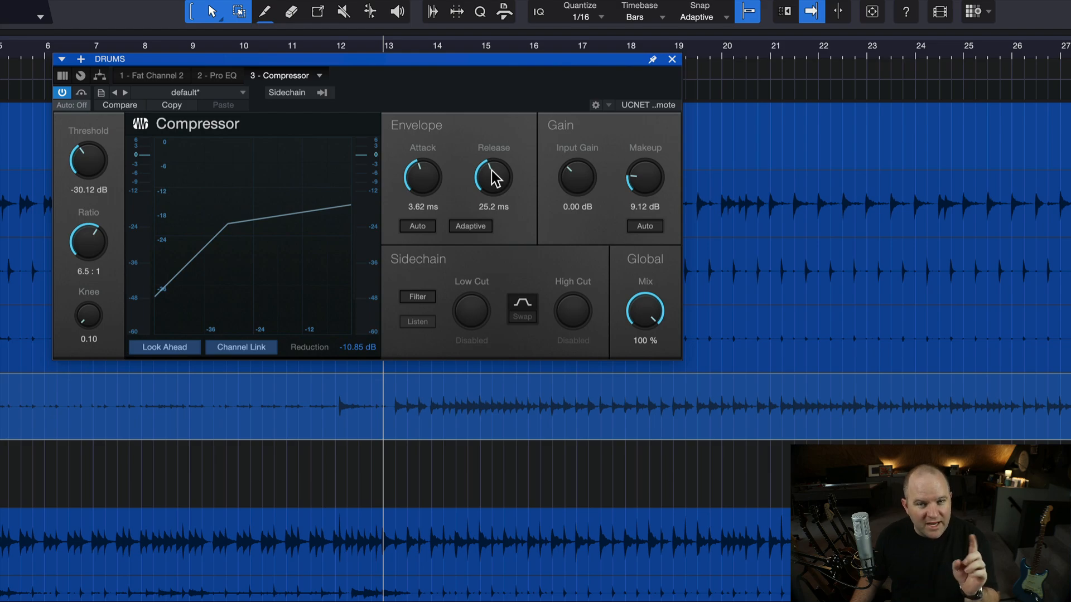
Step: Lengthen the release to about 32.9 ms and nudge makeup gain to 9.84 dB
left_click_drag(492, 177, 492, 187)
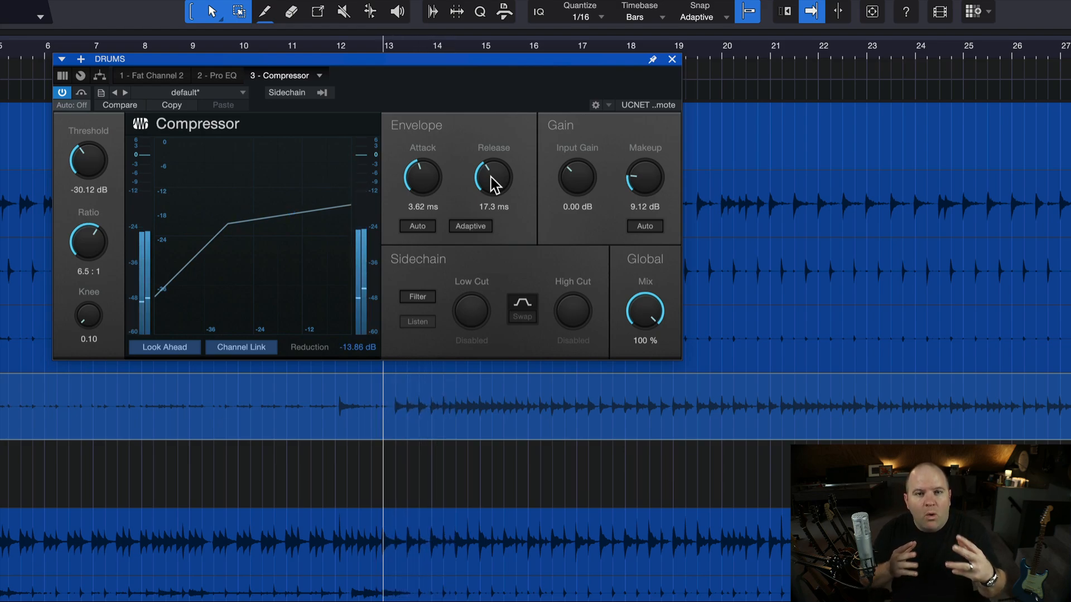
left_click_drag(492, 178, 492, 171)
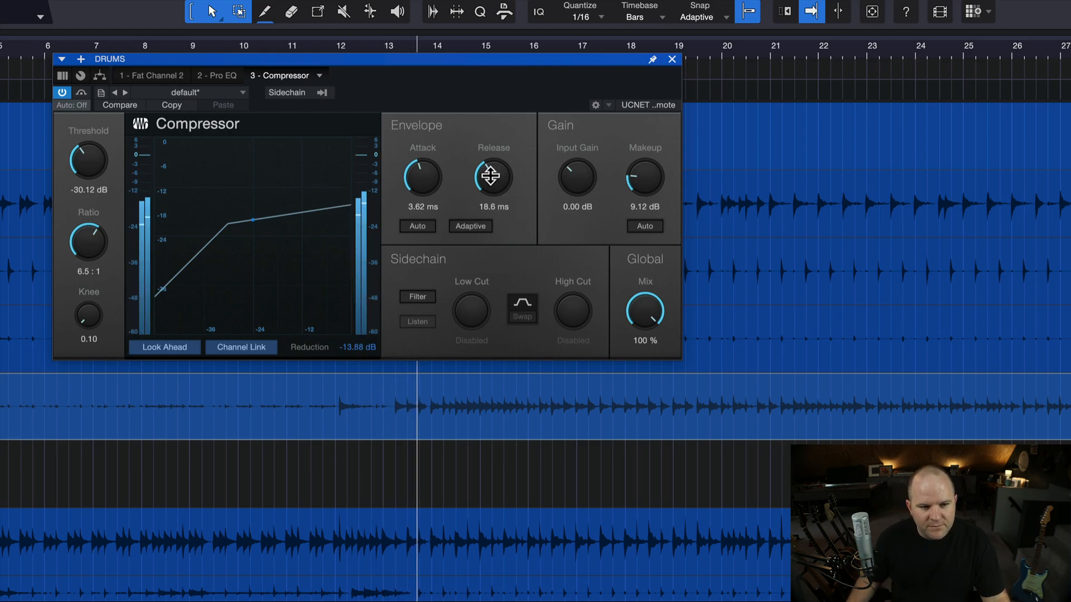
left_click_drag(492, 176, 492, 164)
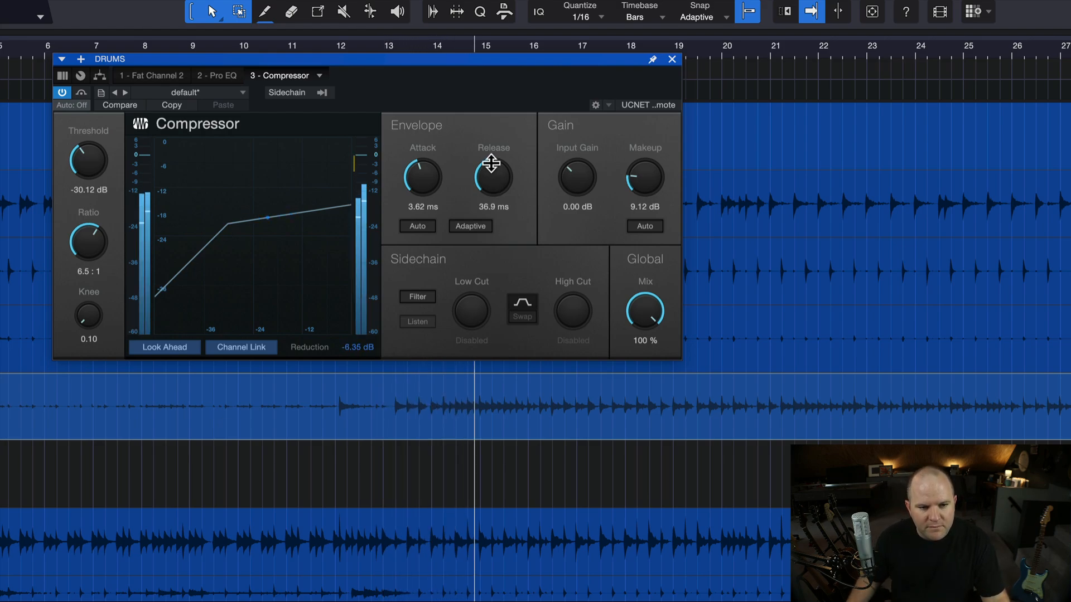
left_click_drag(492, 176, 492, 183)
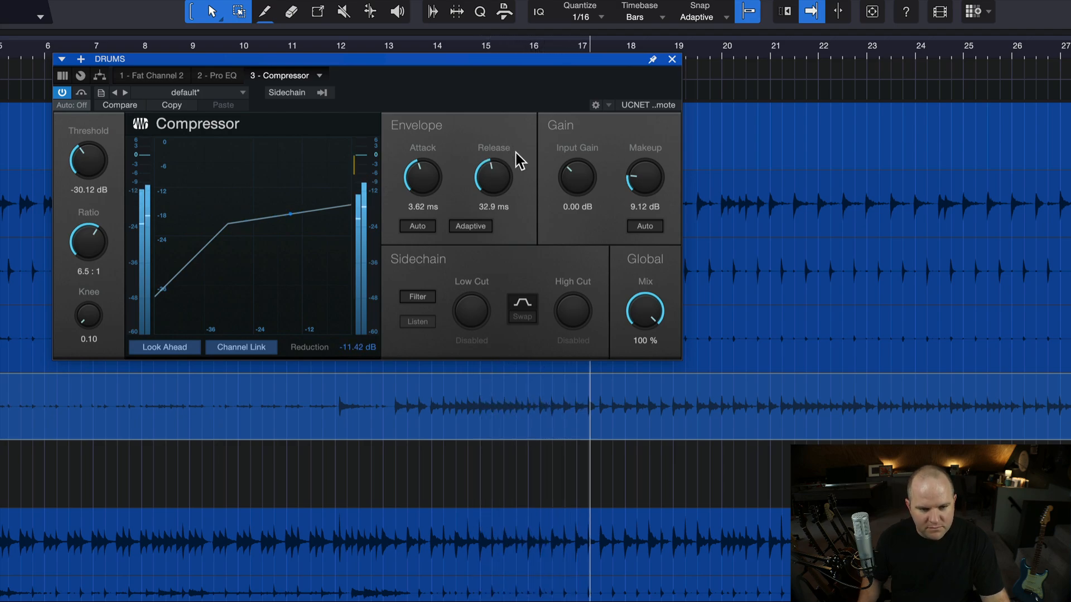
left_click_drag(644, 177, 643, 171)
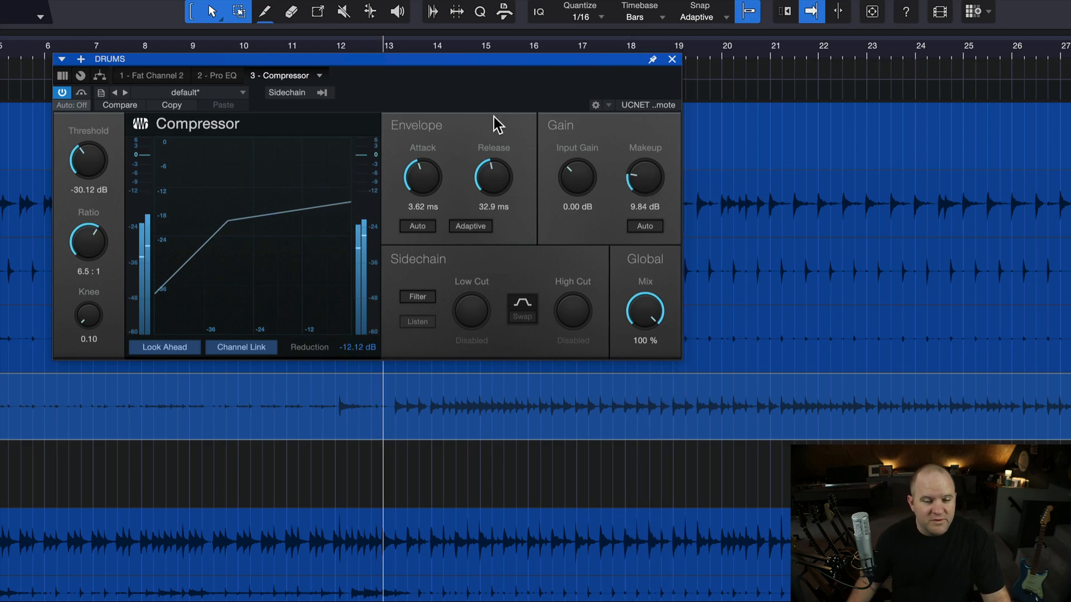
mouse_move(455, 84)
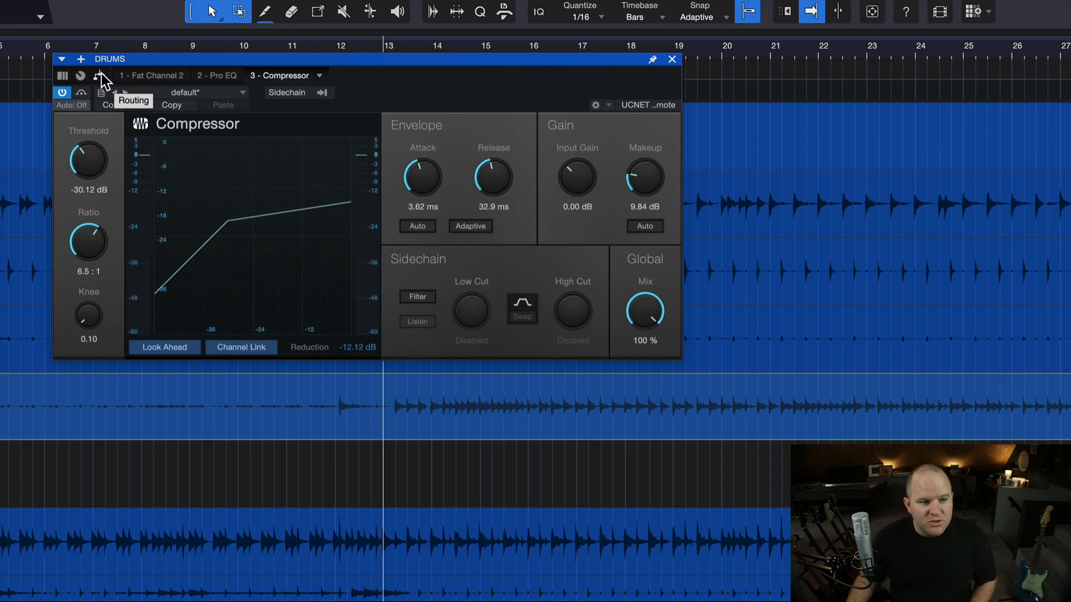
mouse_move(180, 54)
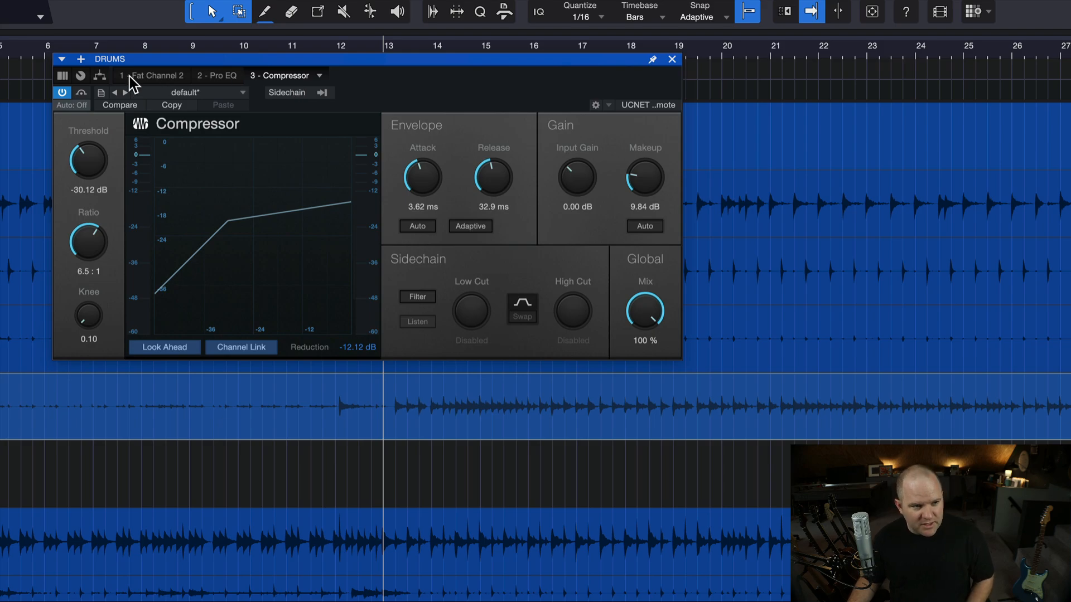
Step: Show Splitter 1 in the DRUMS routing view and mute the compressed branch to compare
left_click(100, 75)
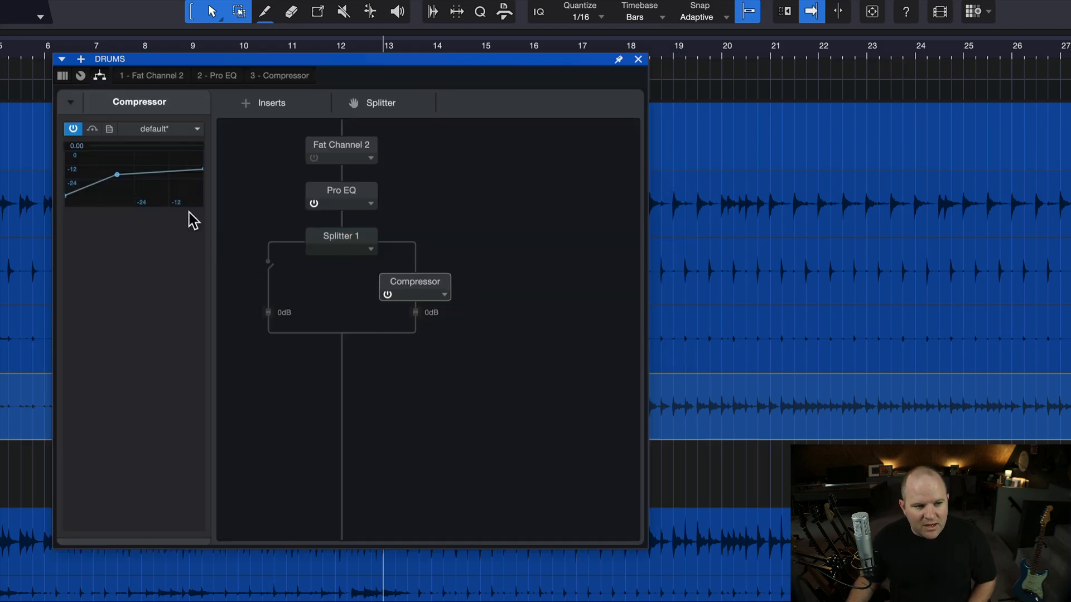
left_click(340, 241)
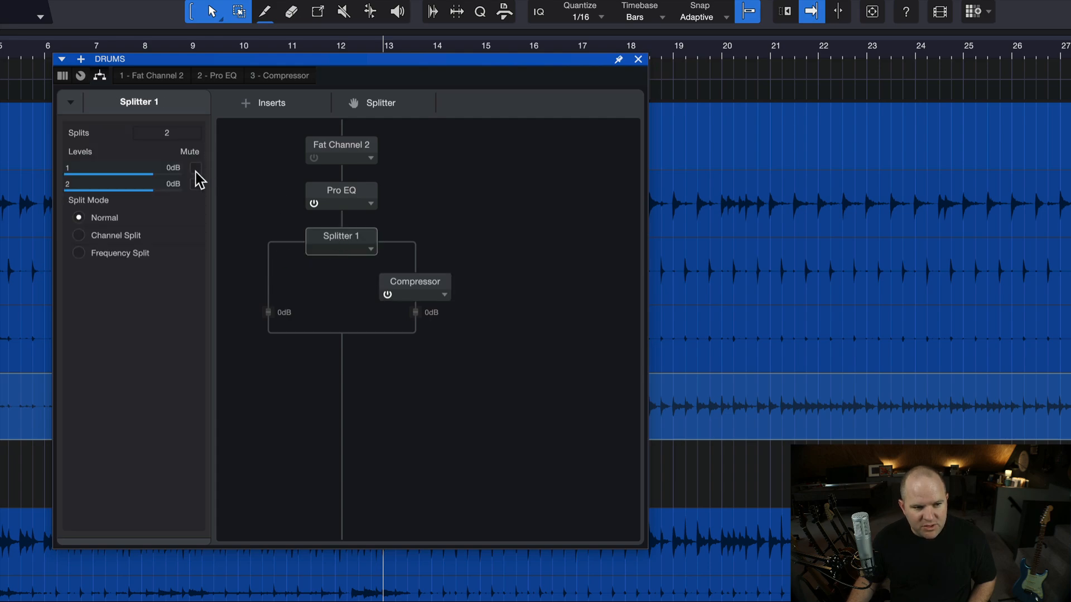
left_click(196, 184)
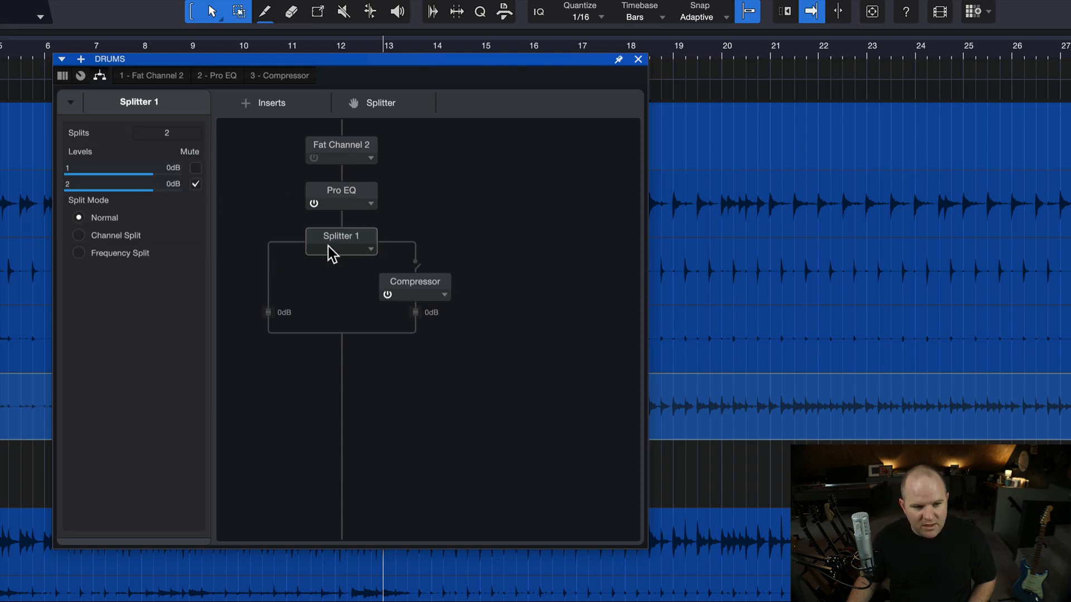
mouse_move(266, 316)
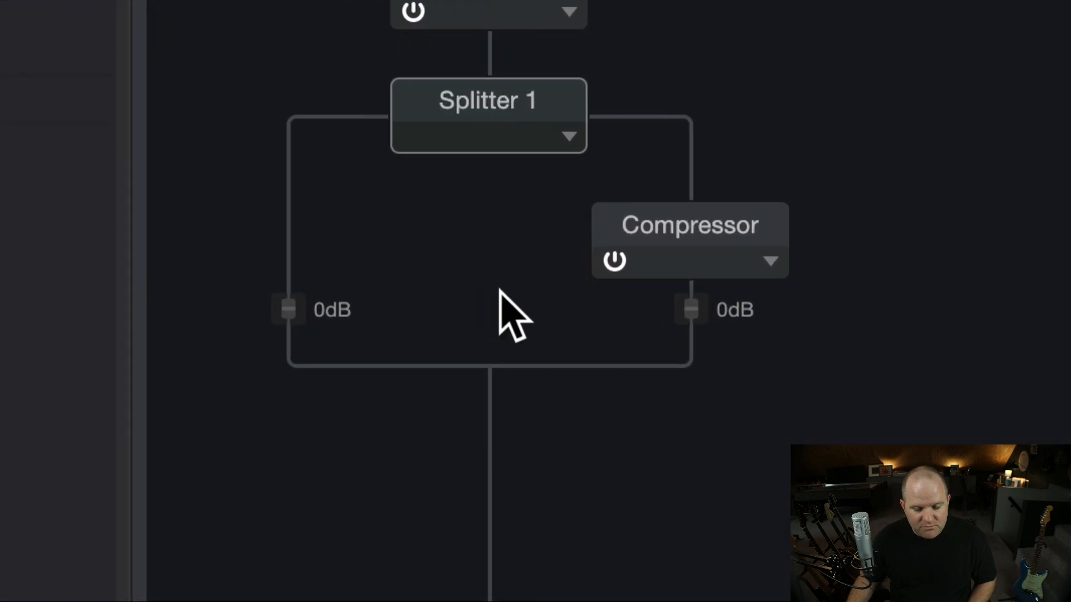
mouse_move(293, 184)
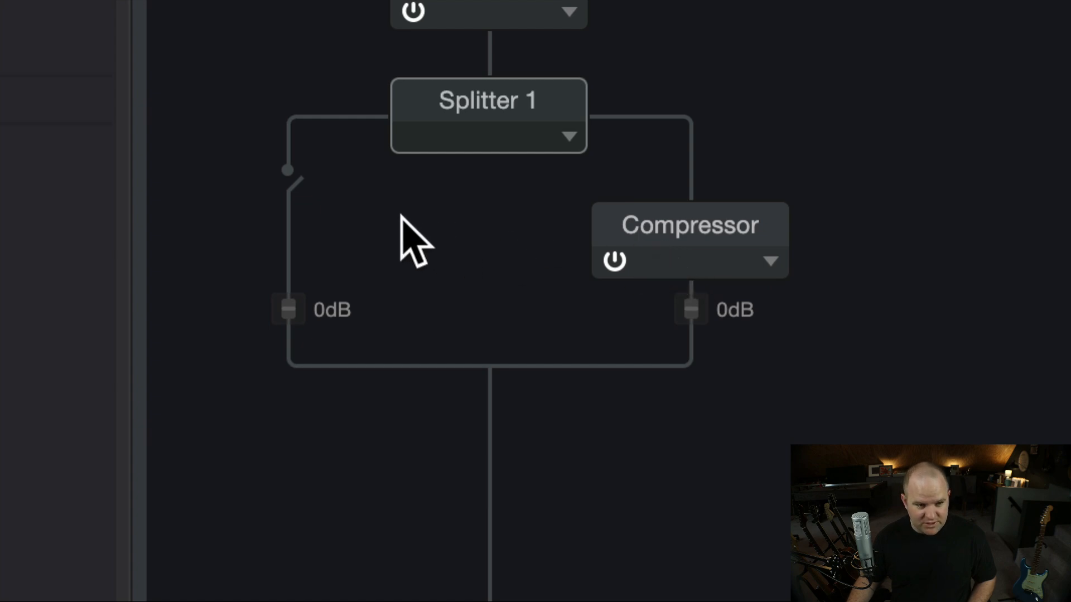
mouse_move(308, 219)
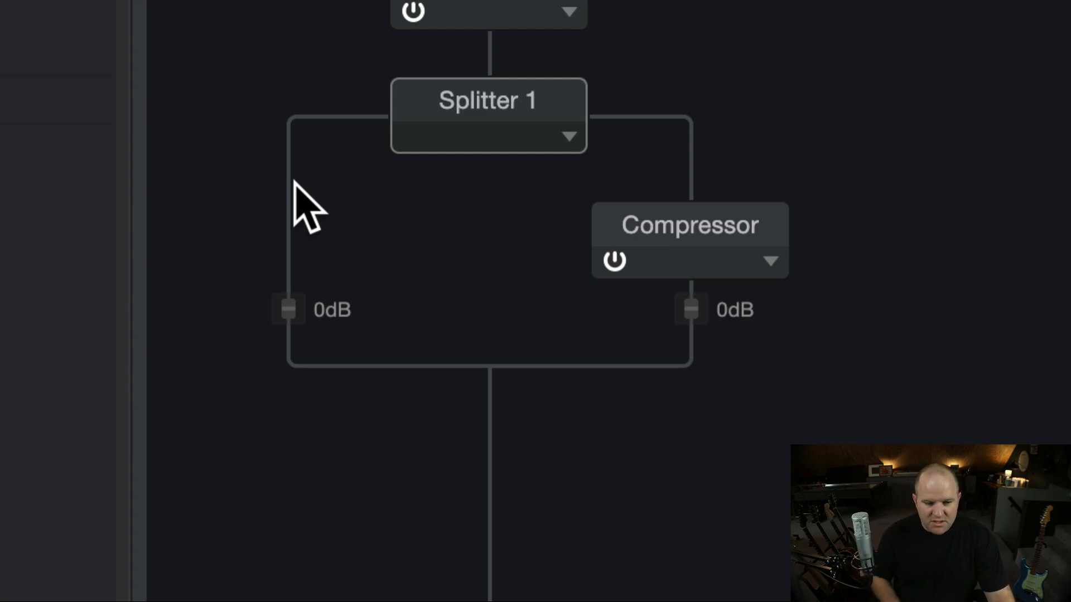
mouse_move(470, 225)
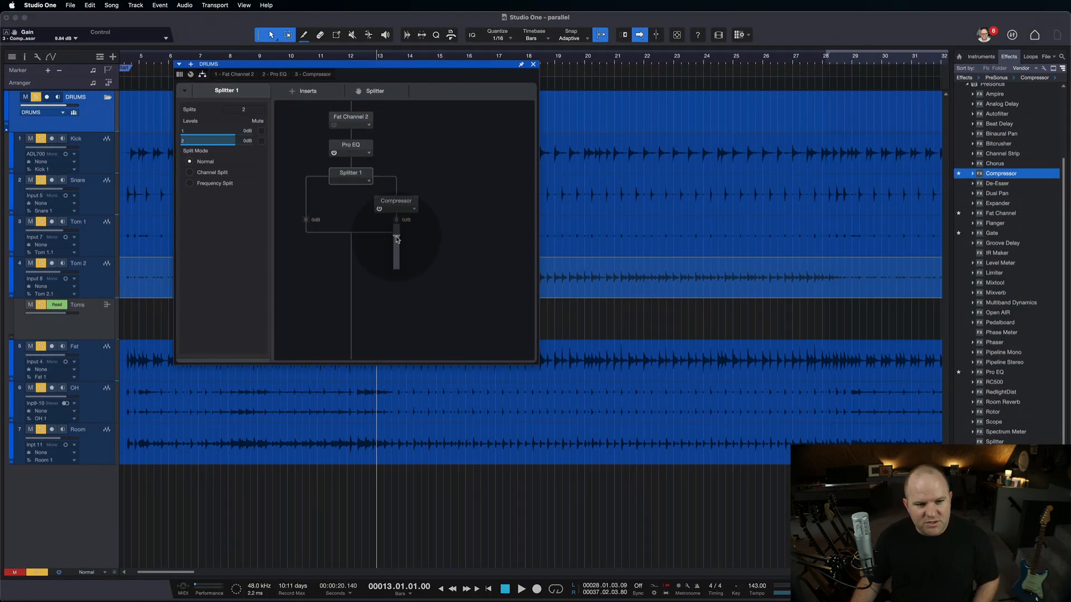
Step: Bring the Compressor branch level down to −5.1 dB under the 0 dB dry branch
left_click_drag(396, 235, 396, 258)
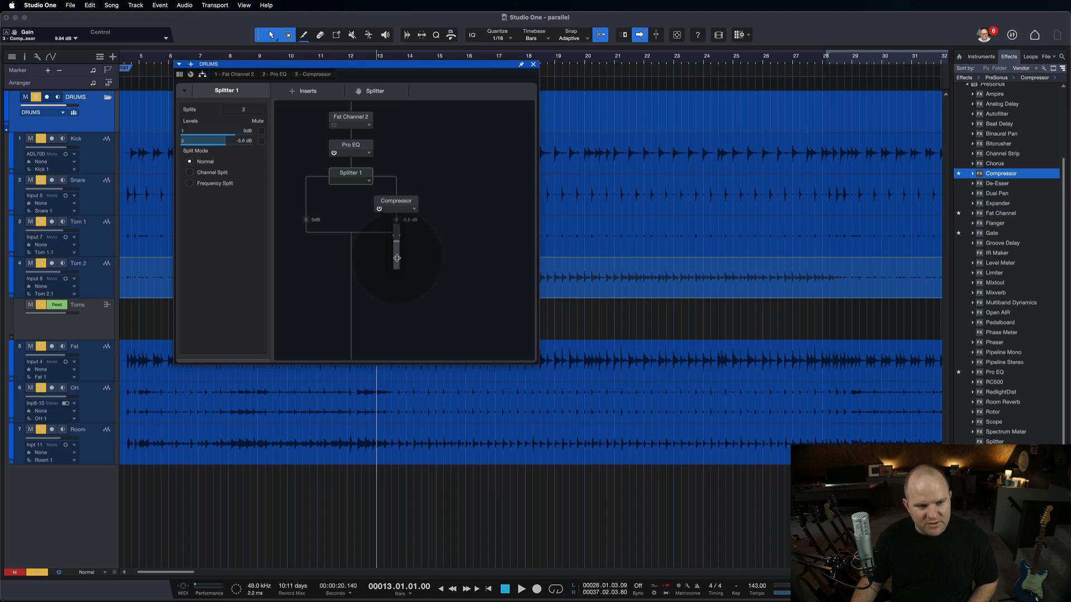
left_click_drag(397, 258, 397, 239)
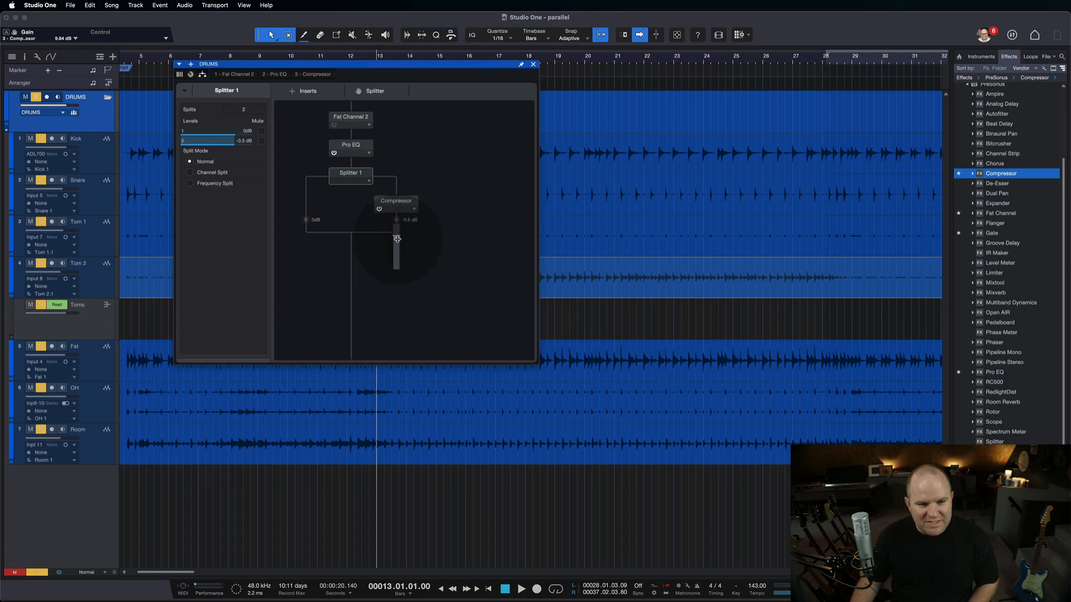
left_click_drag(396, 238, 396, 266)
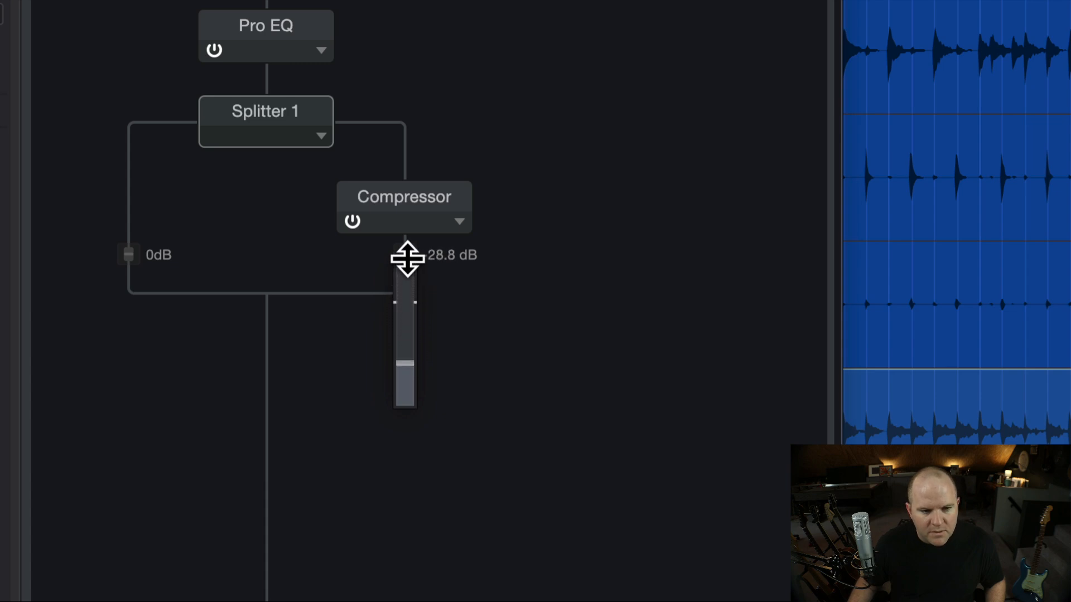
left_click_drag(406, 260, 406, 254)
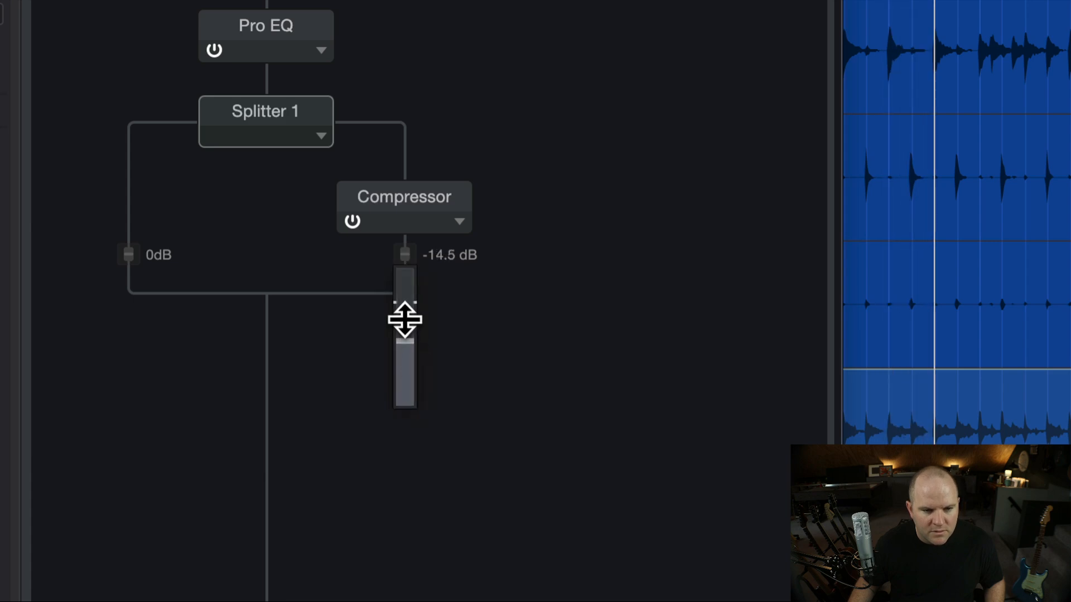
left_click_drag(404, 322, 406, 263)
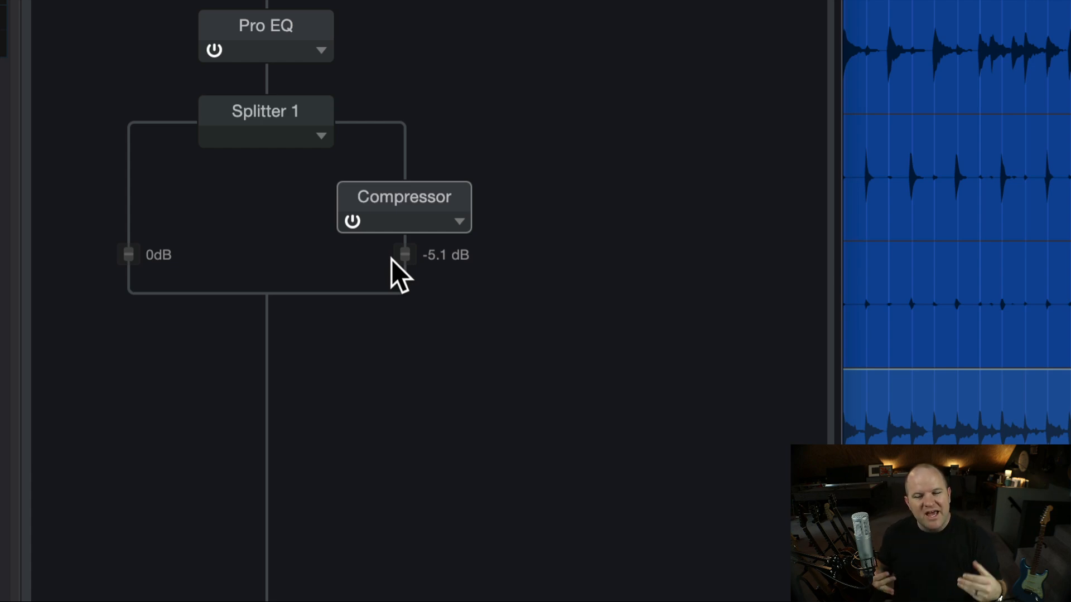
mouse_move(256, 235)
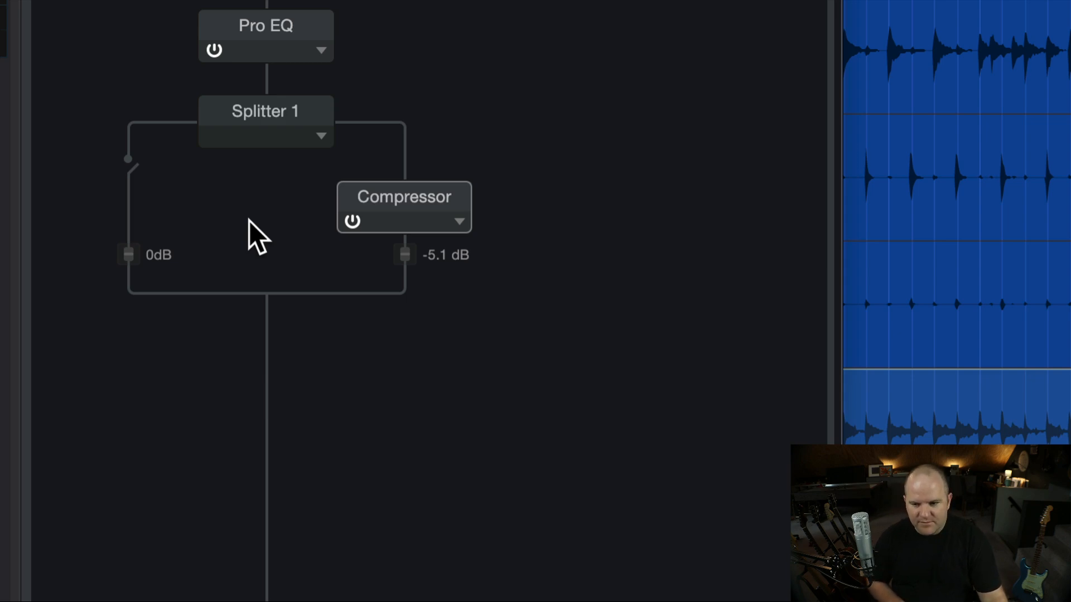
mouse_move(183, 205)
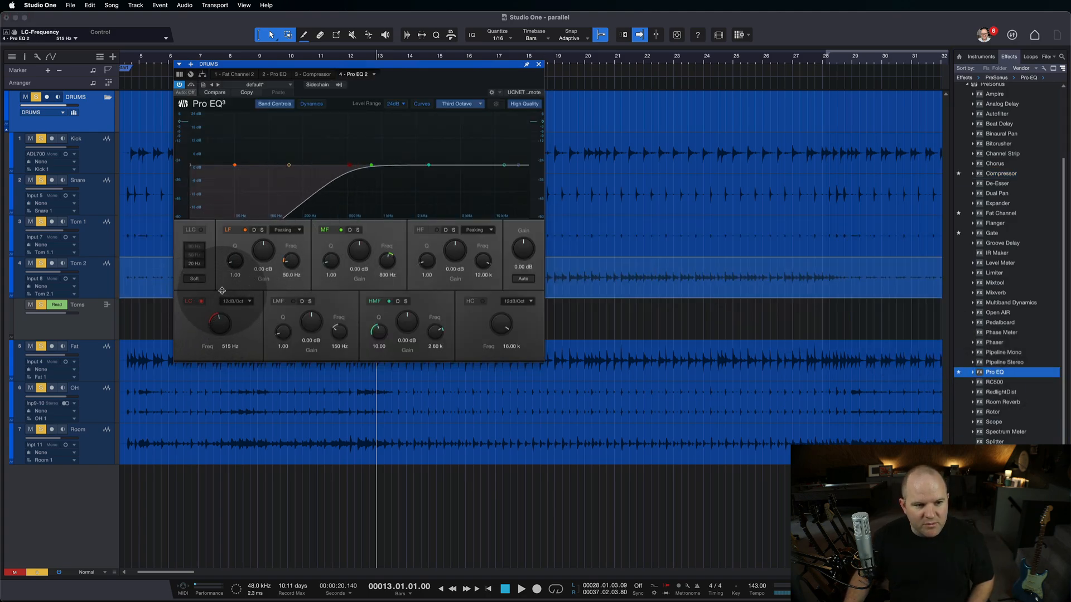
Step: Back in the routing view, mute the dry split to hear the compressed branch with Pro EQ alone
left_click(537, 63)
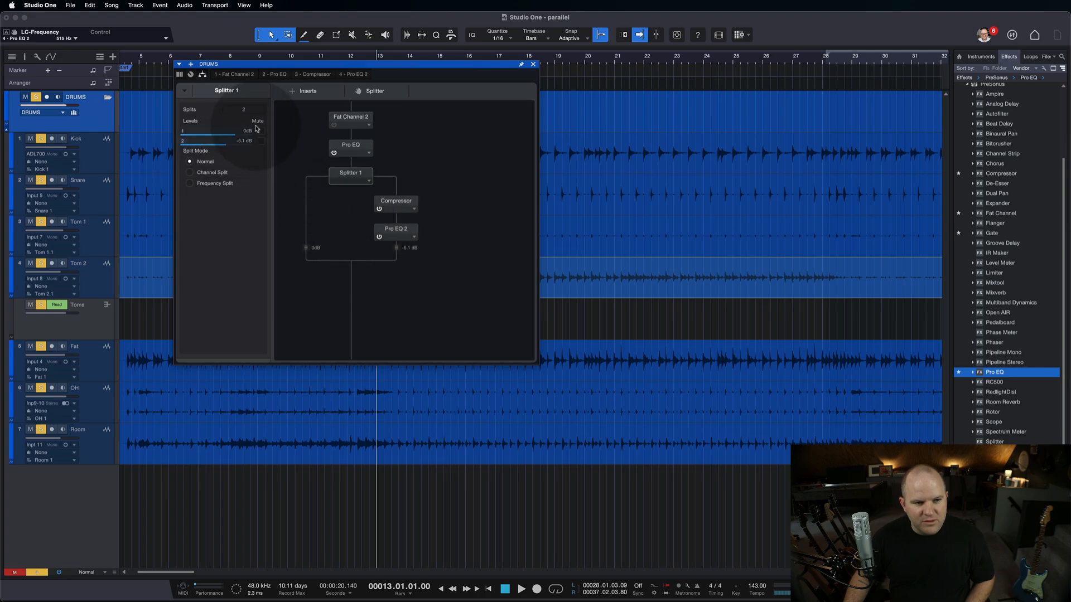
left_click(261, 140)
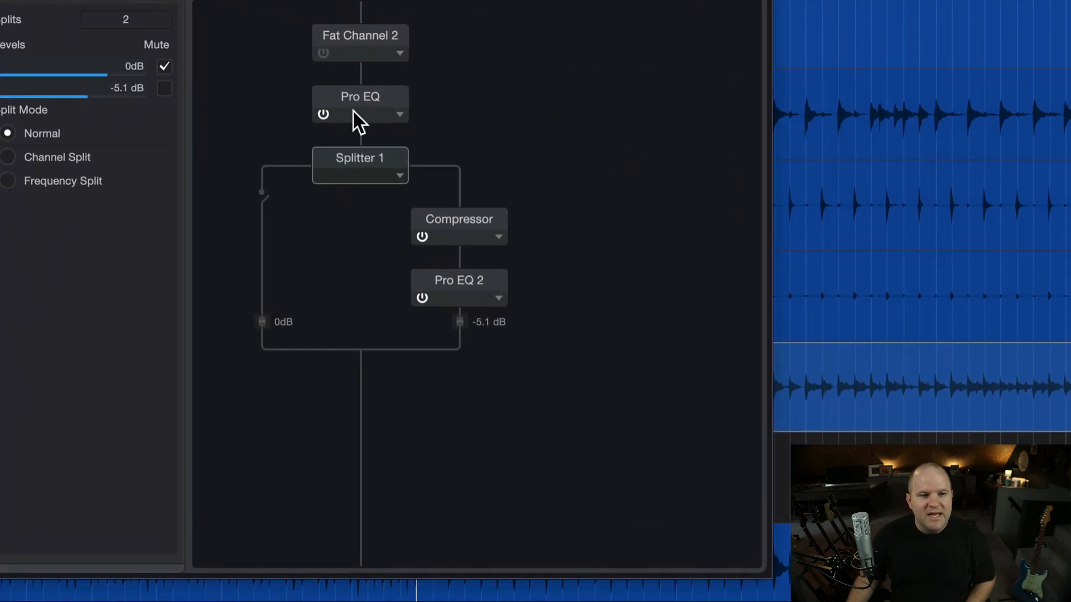
mouse_move(355, 180)
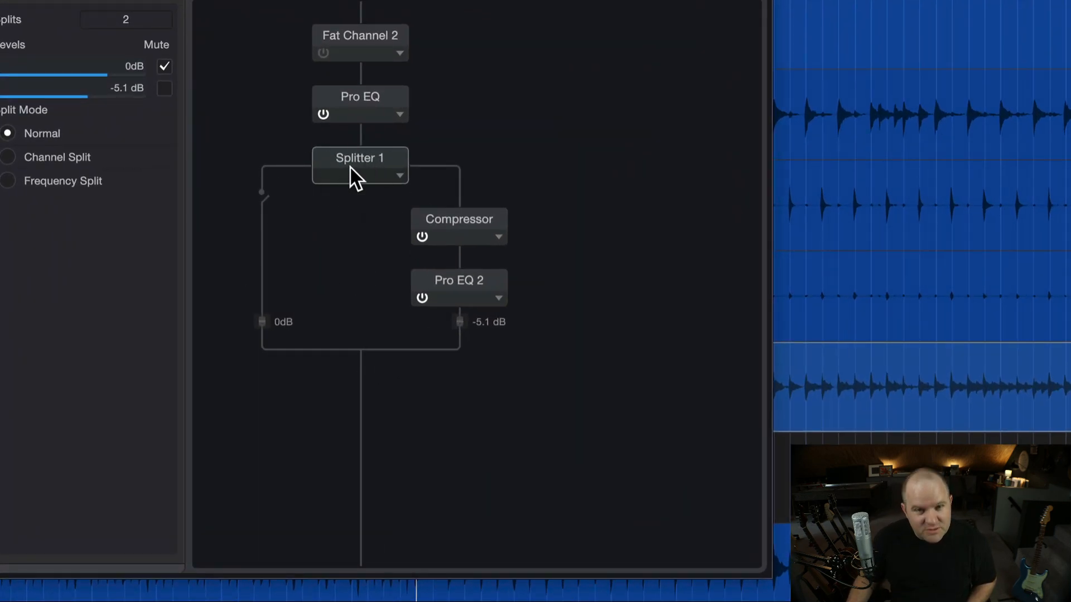